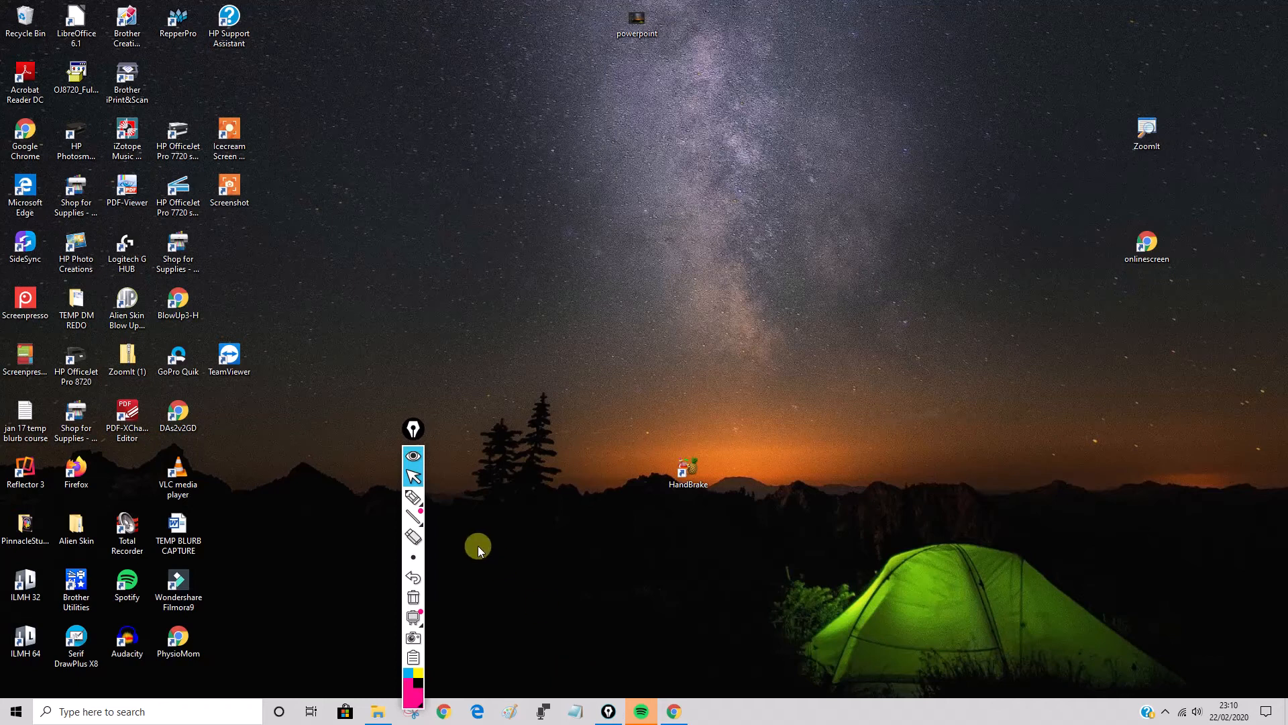
mouse_move(412, 498)
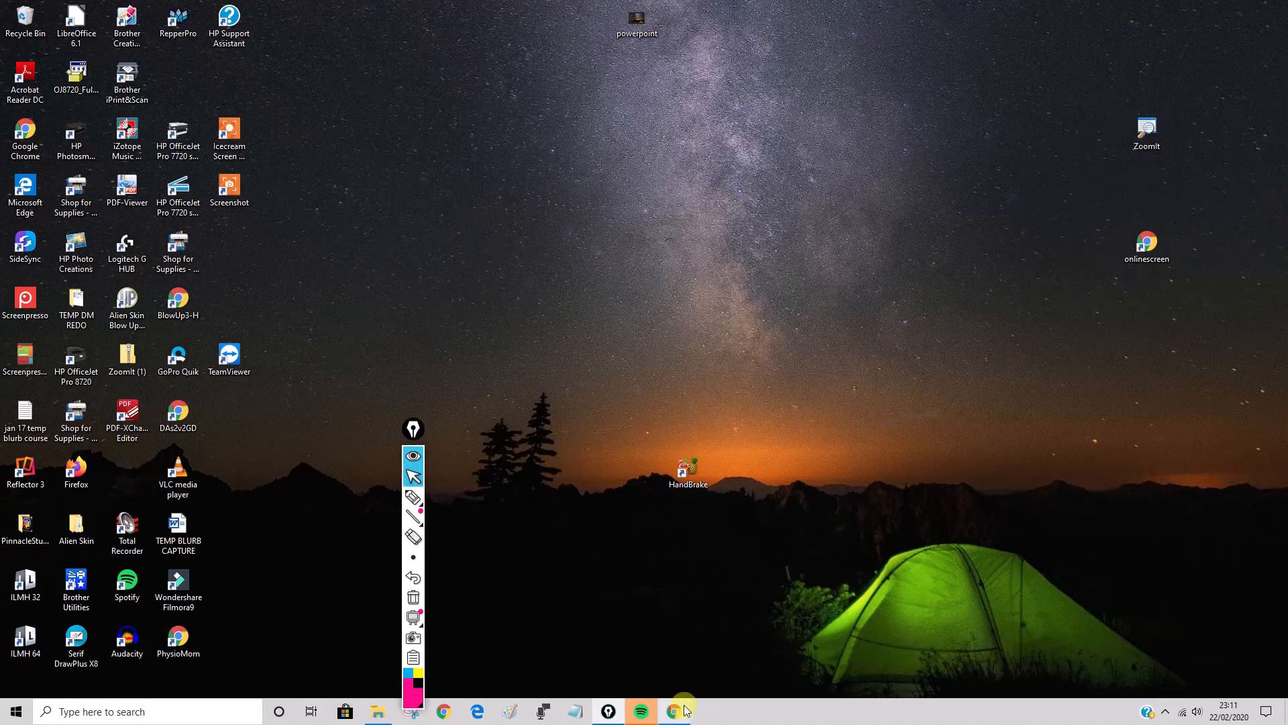
- Bring the Chrome window to the front showing the Google home page
left_click(672, 711)
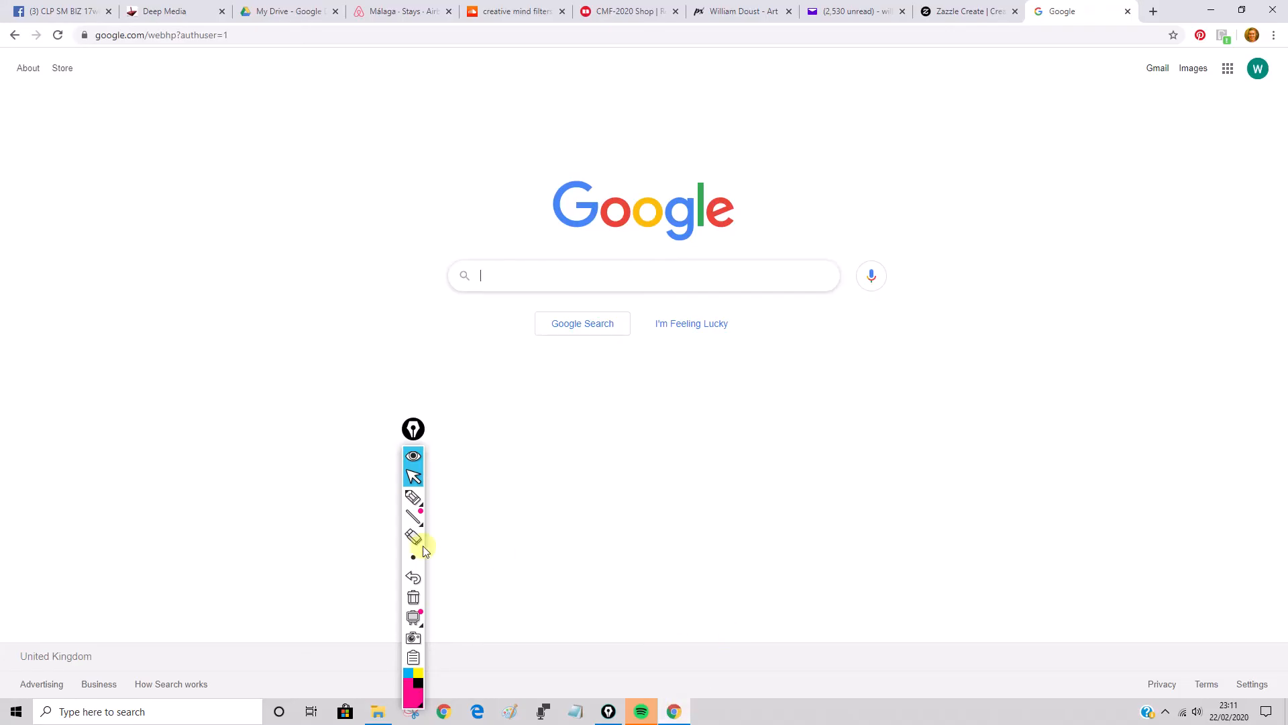
left_click(412, 497)
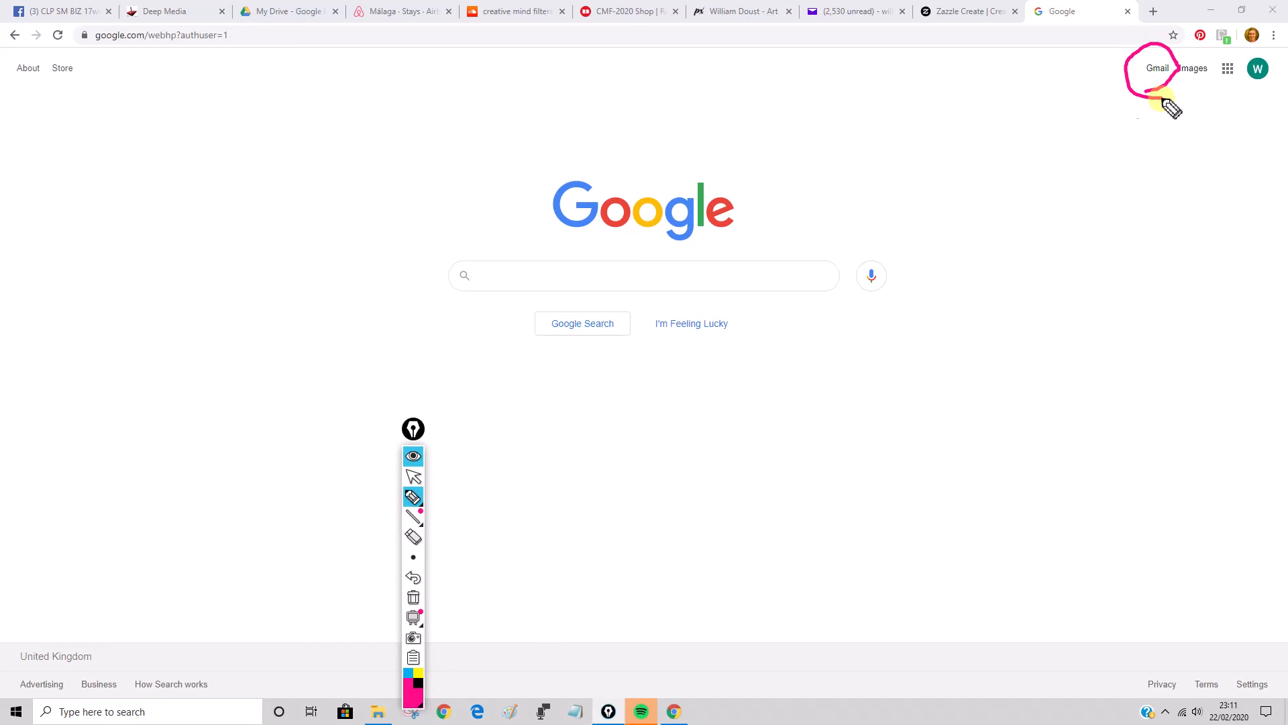
left_click(414, 536)
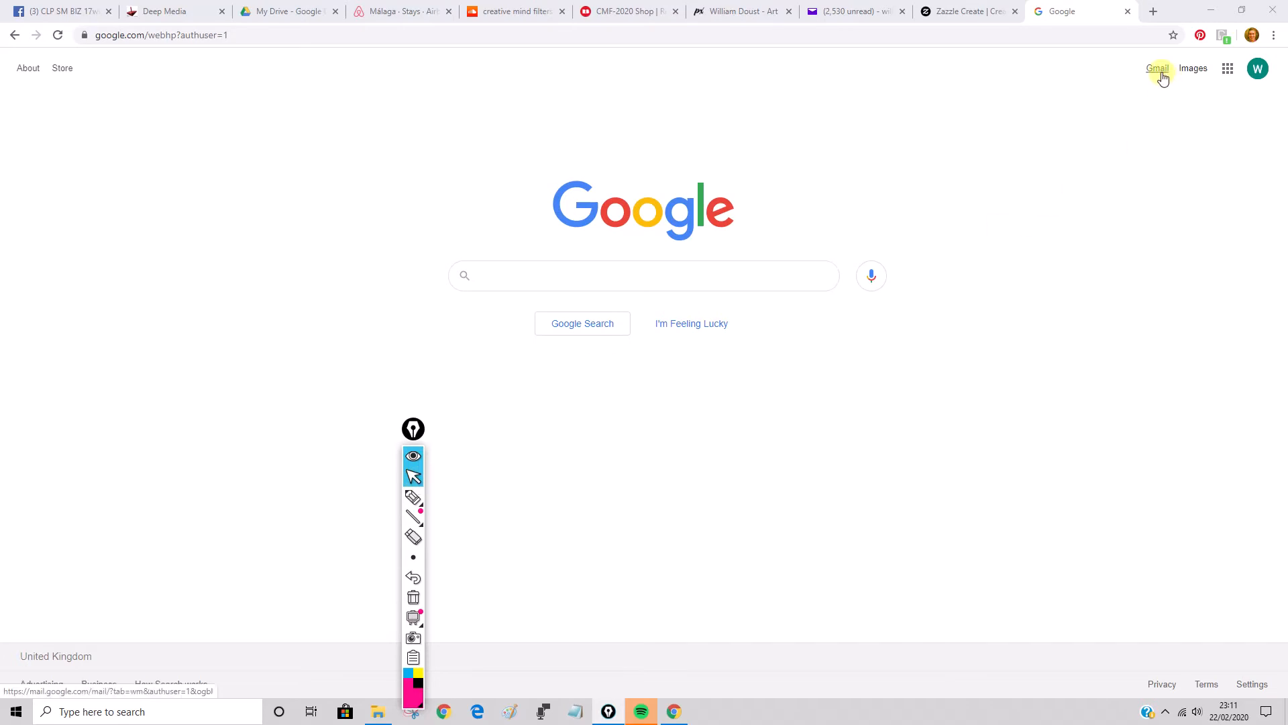
- Go to Gmail from the link at the top right of the Google home page
left_click(1157, 68)
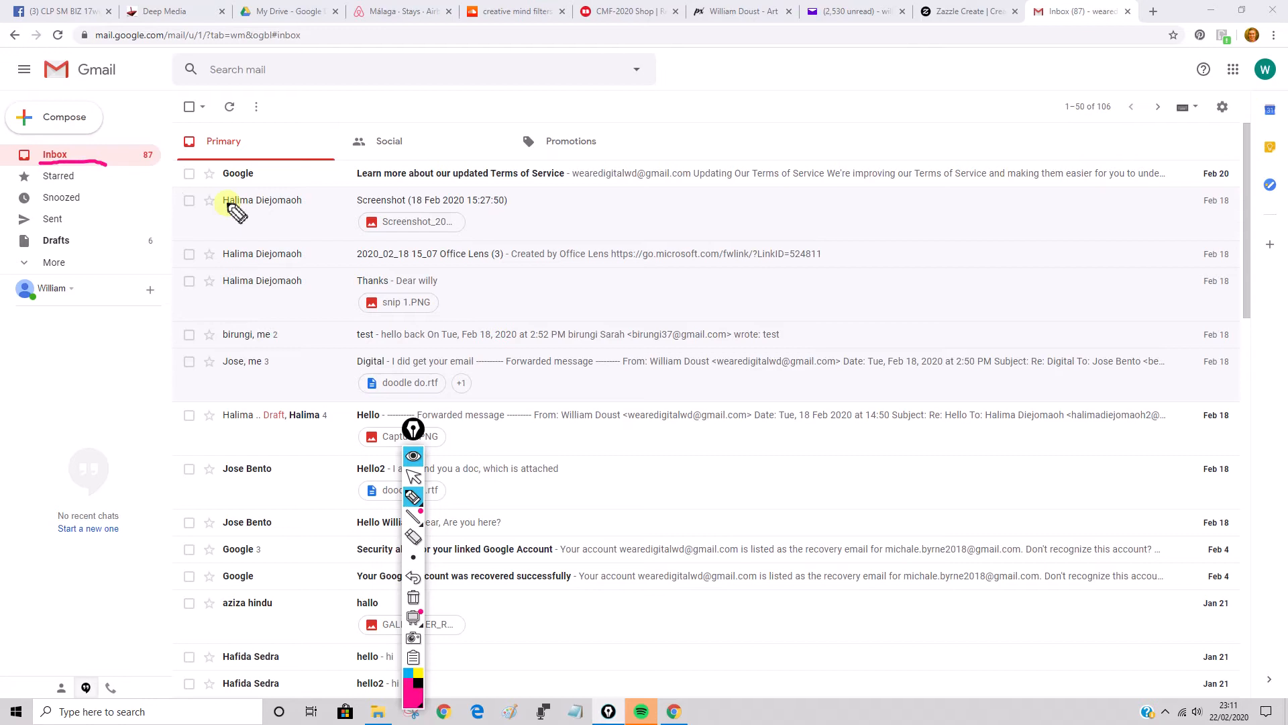
mouse_move(266, 222)
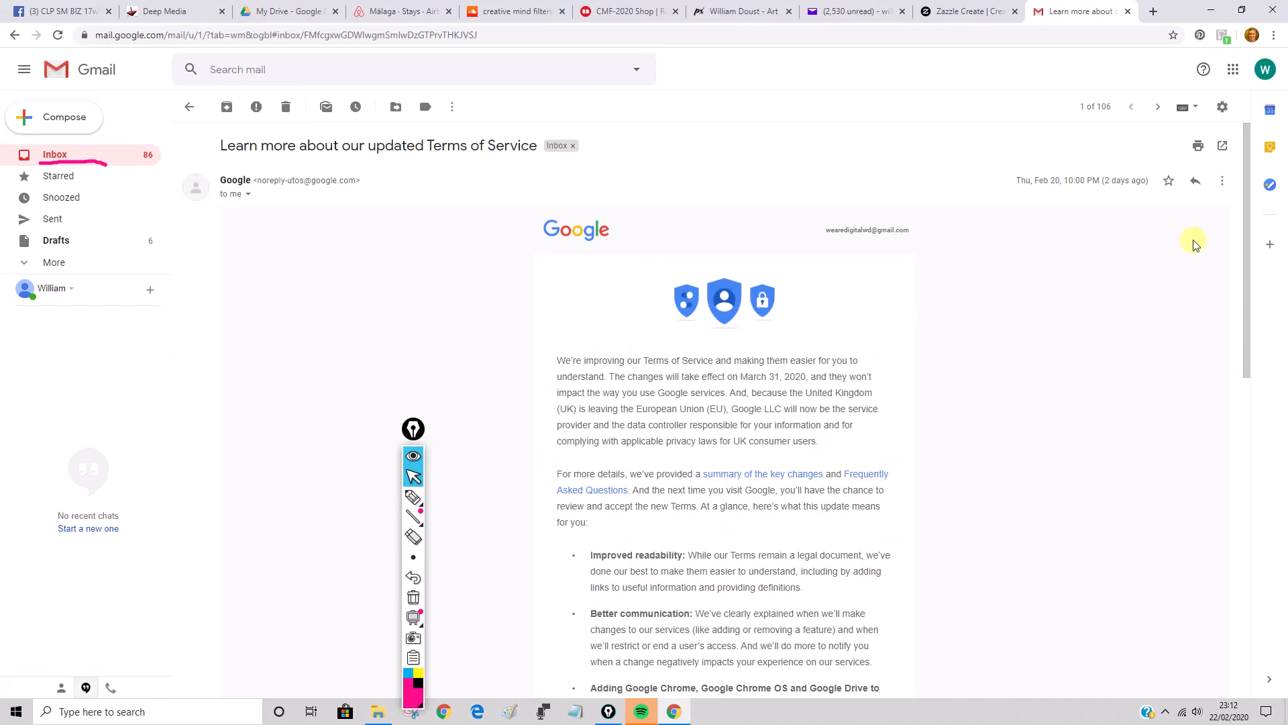
scroll("down", 3)
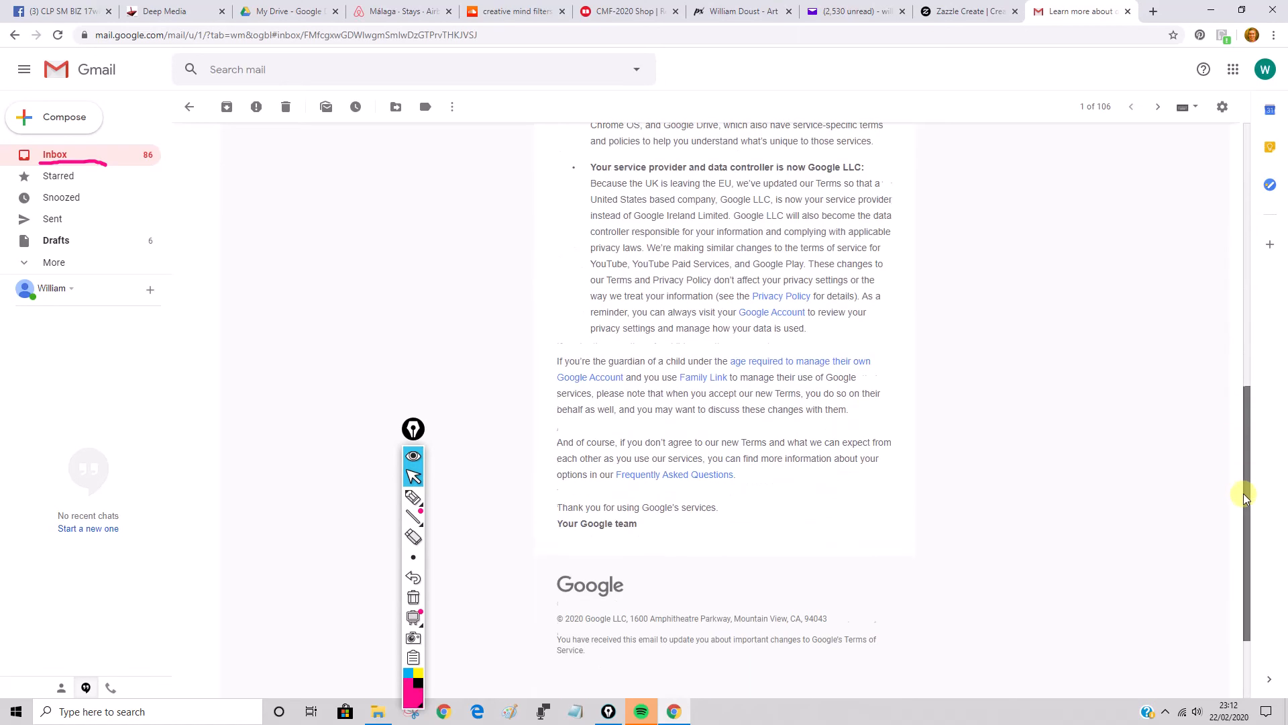
scroll("down", 3)
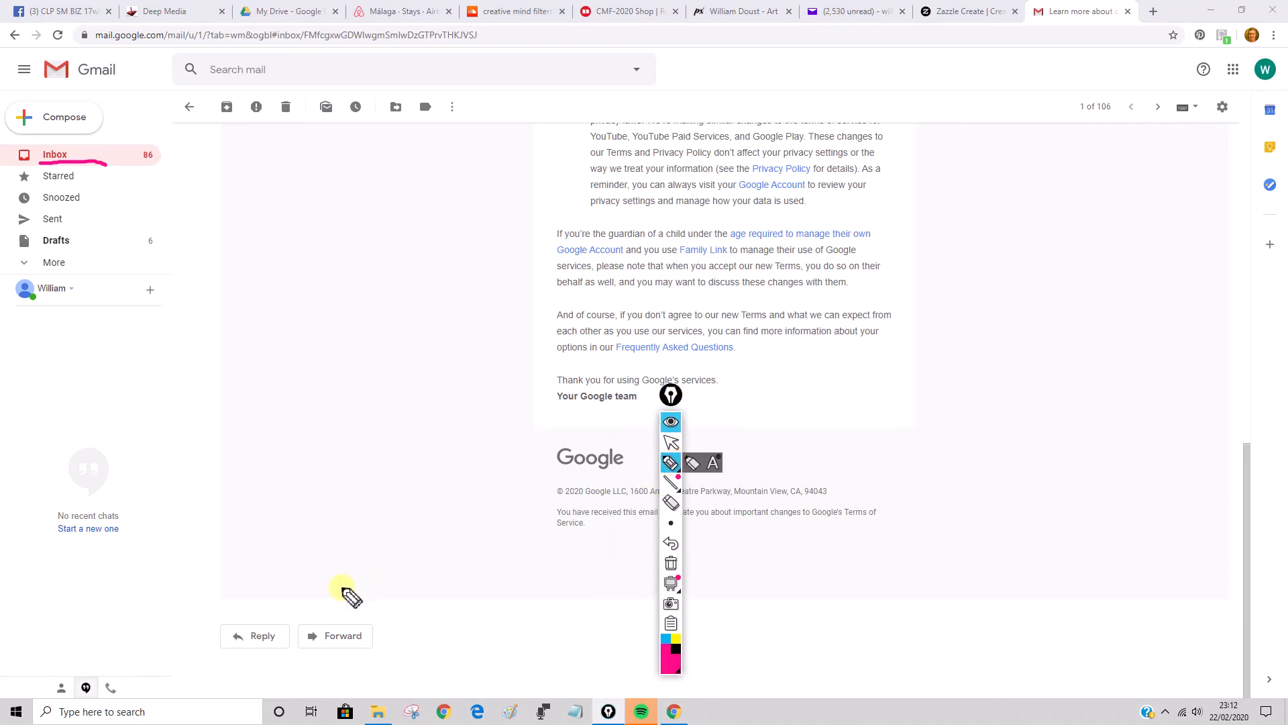
left_click_drag(345, 584, 406, 636)
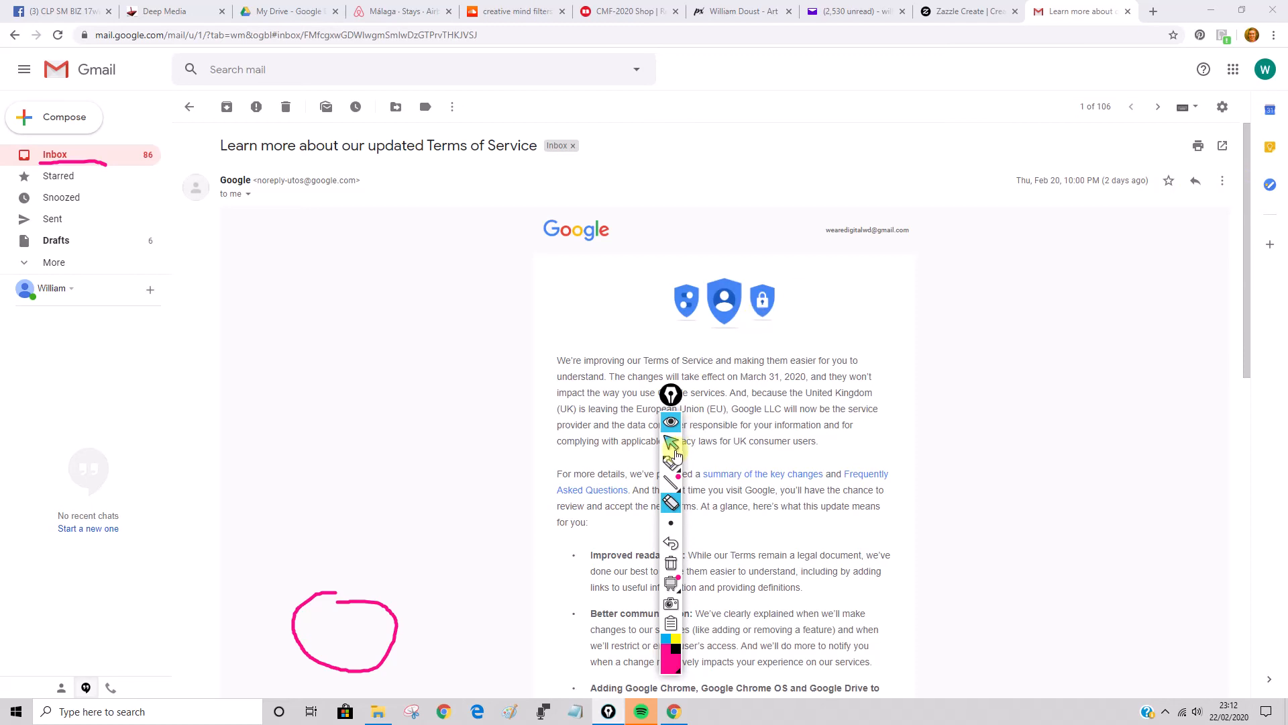
left_click(1224, 181)
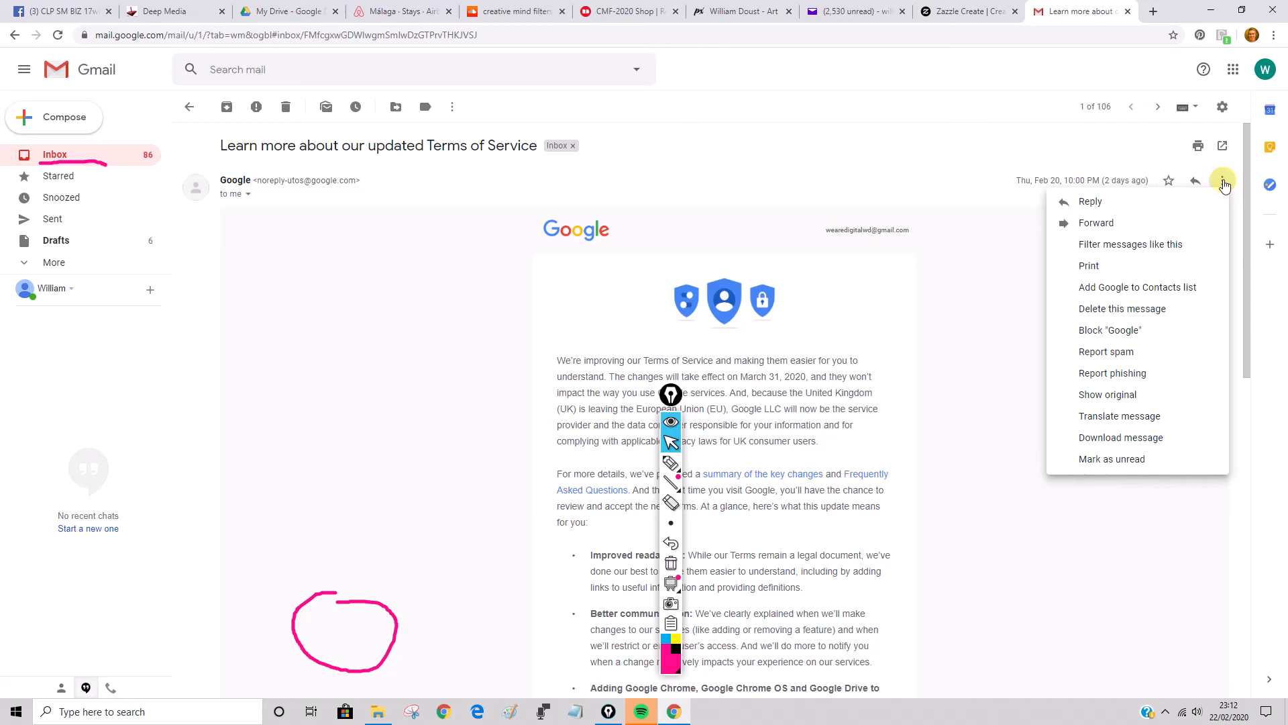
mouse_move(1126, 222)
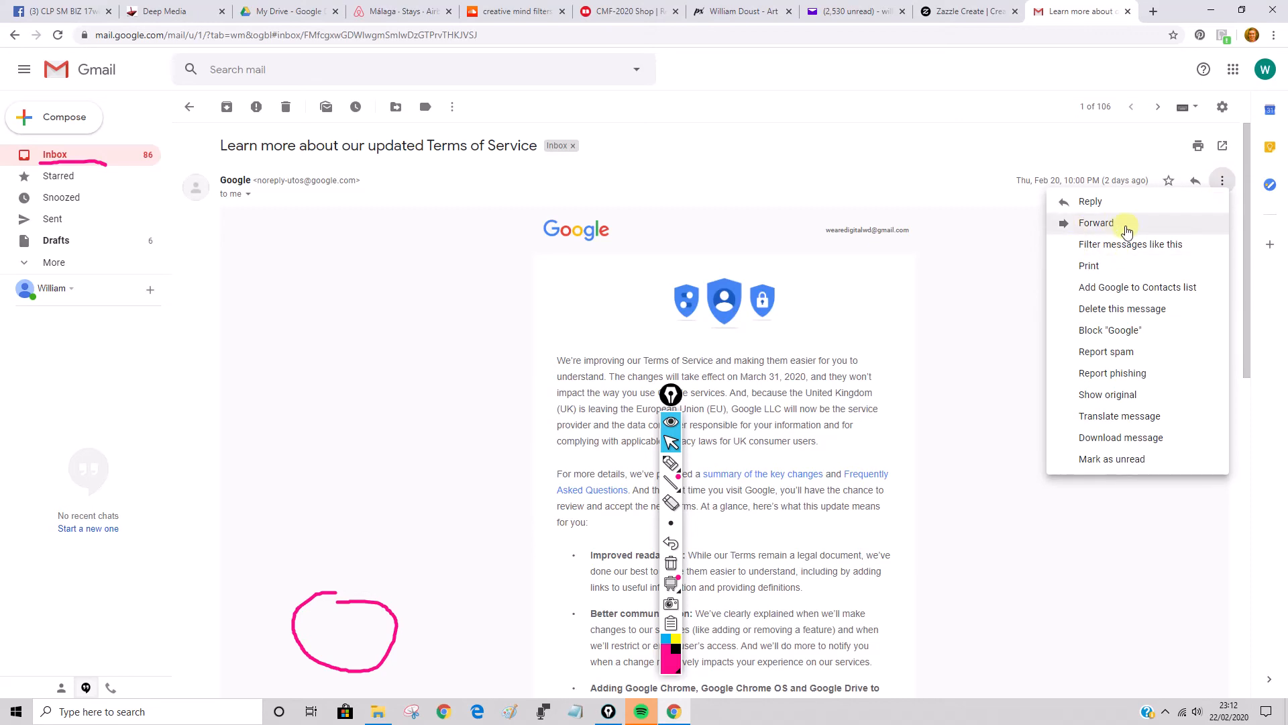
mouse_move(1223, 181)
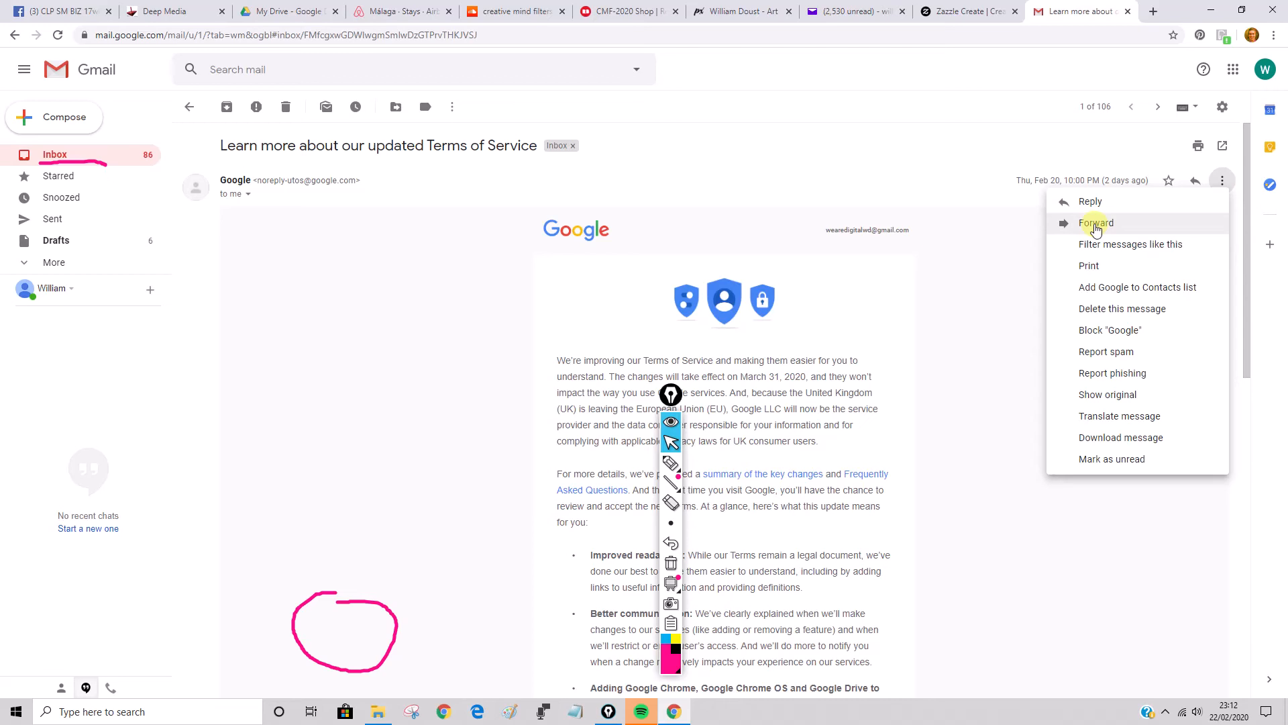
mouse_move(673, 448)
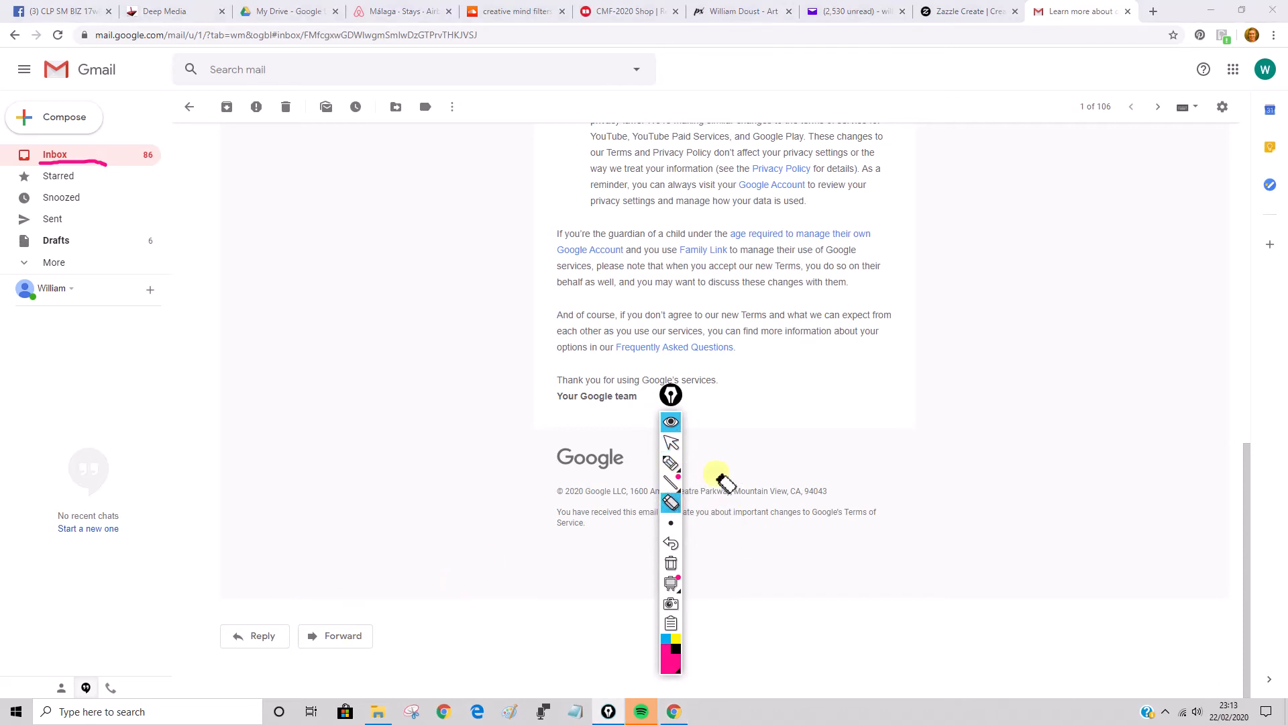
mouse_move(671, 441)
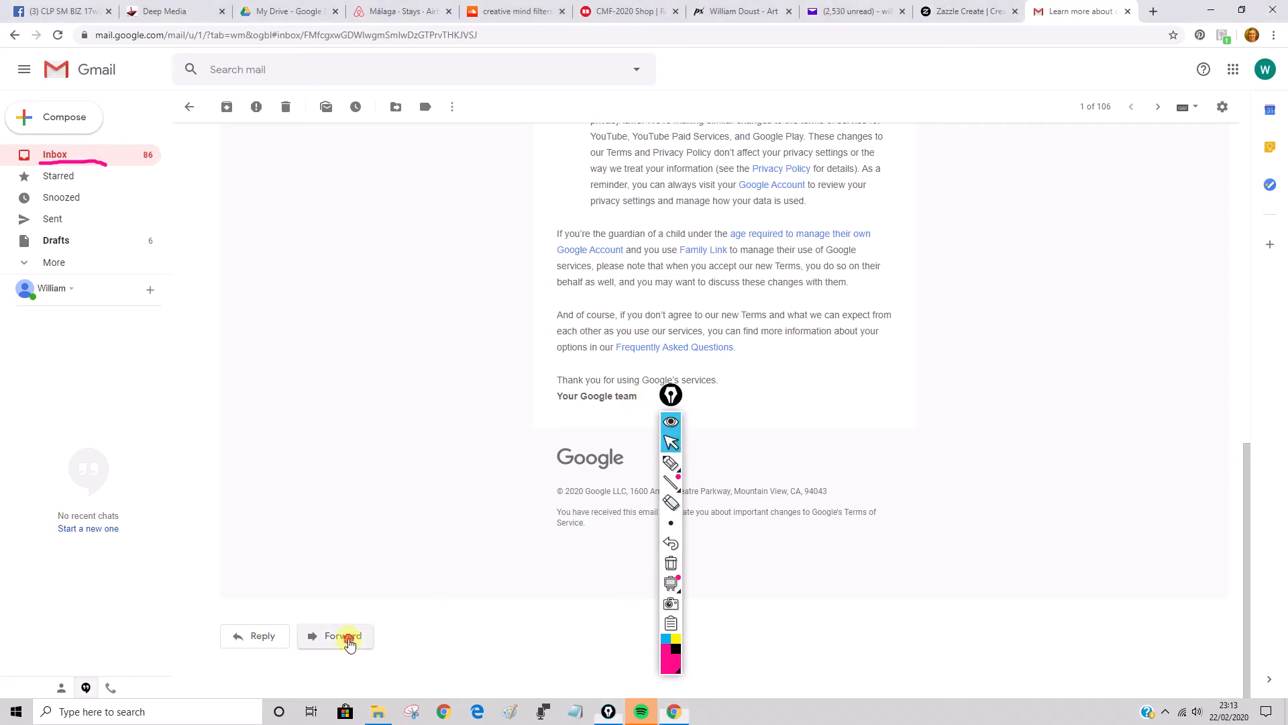
- Forward the Terms of Service email and pop the draft out into its own window
left_click(342, 635)
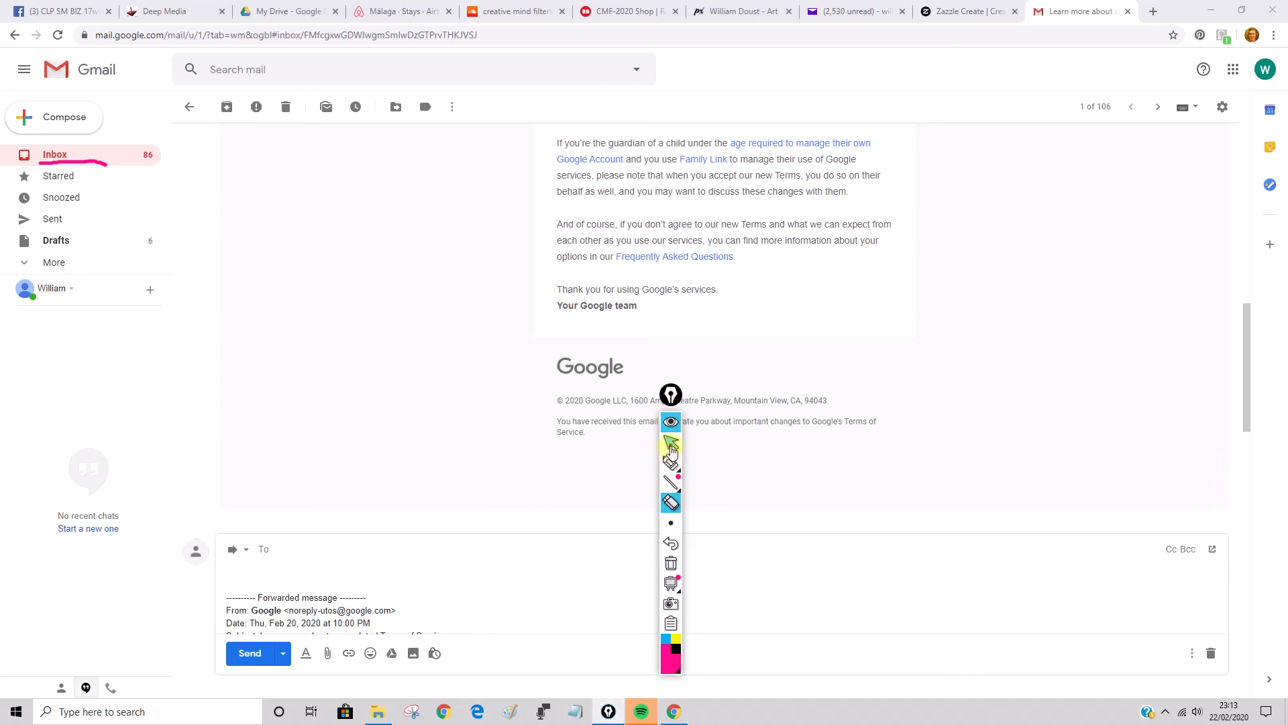
left_click(1212, 549)
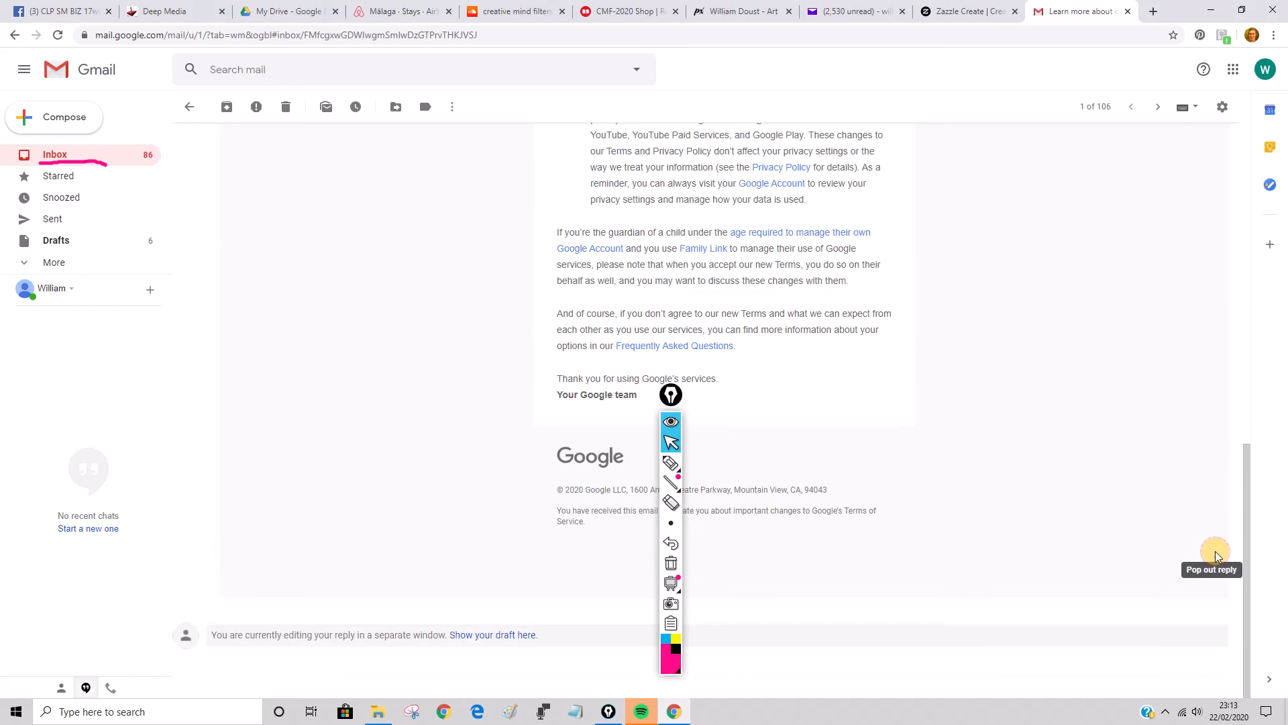
left_click(1216, 549)
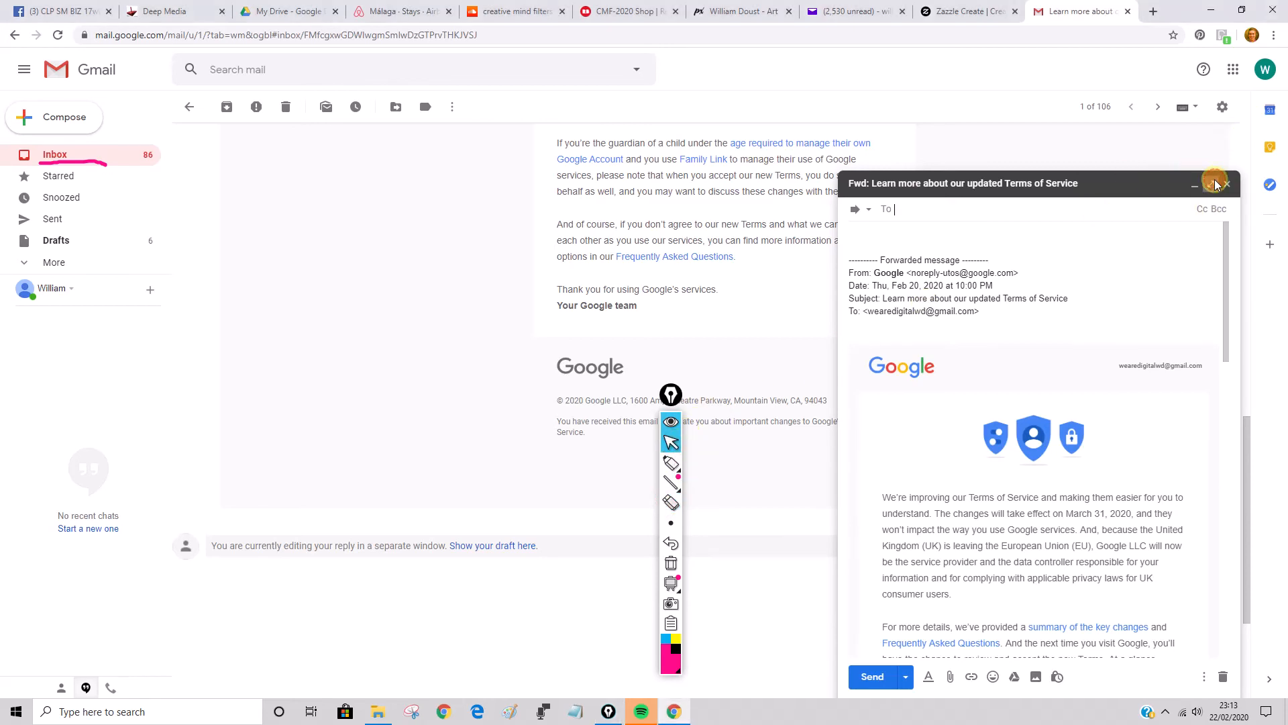
- Address the full-size forward draft to the suggested 'clp' contact and send it
left_click(1215, 183)
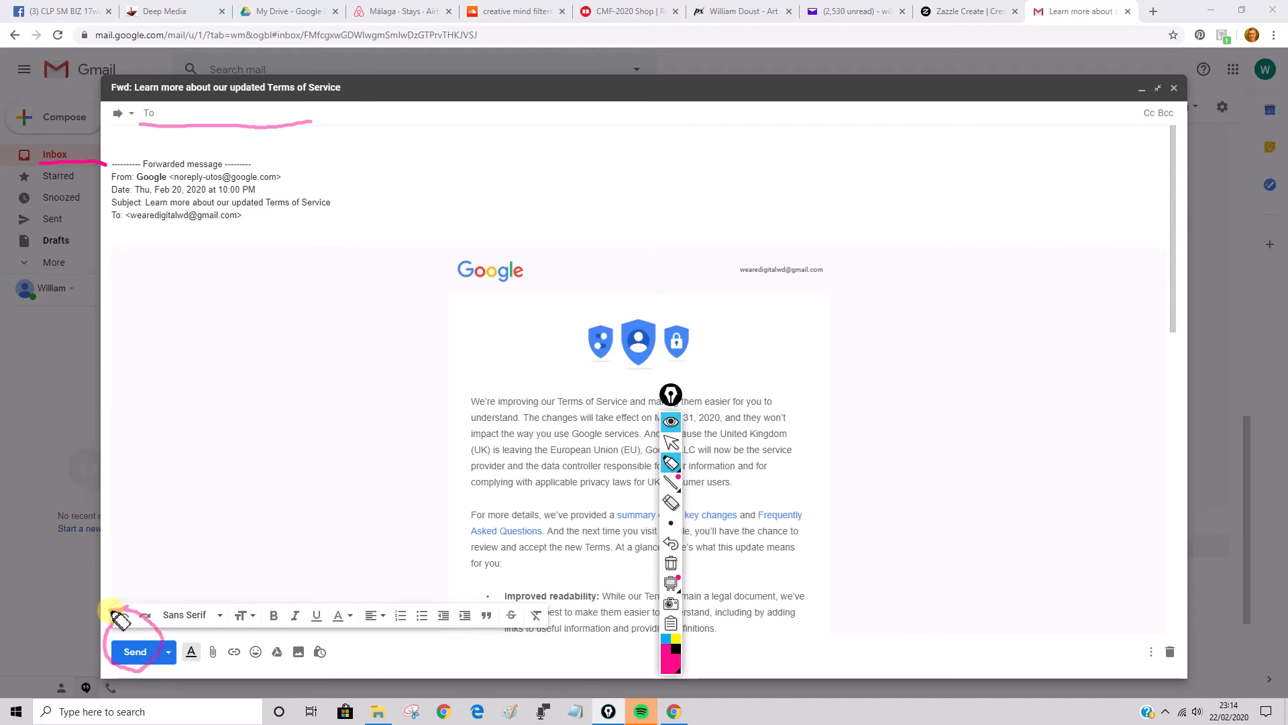
mouse_move(671, 463)
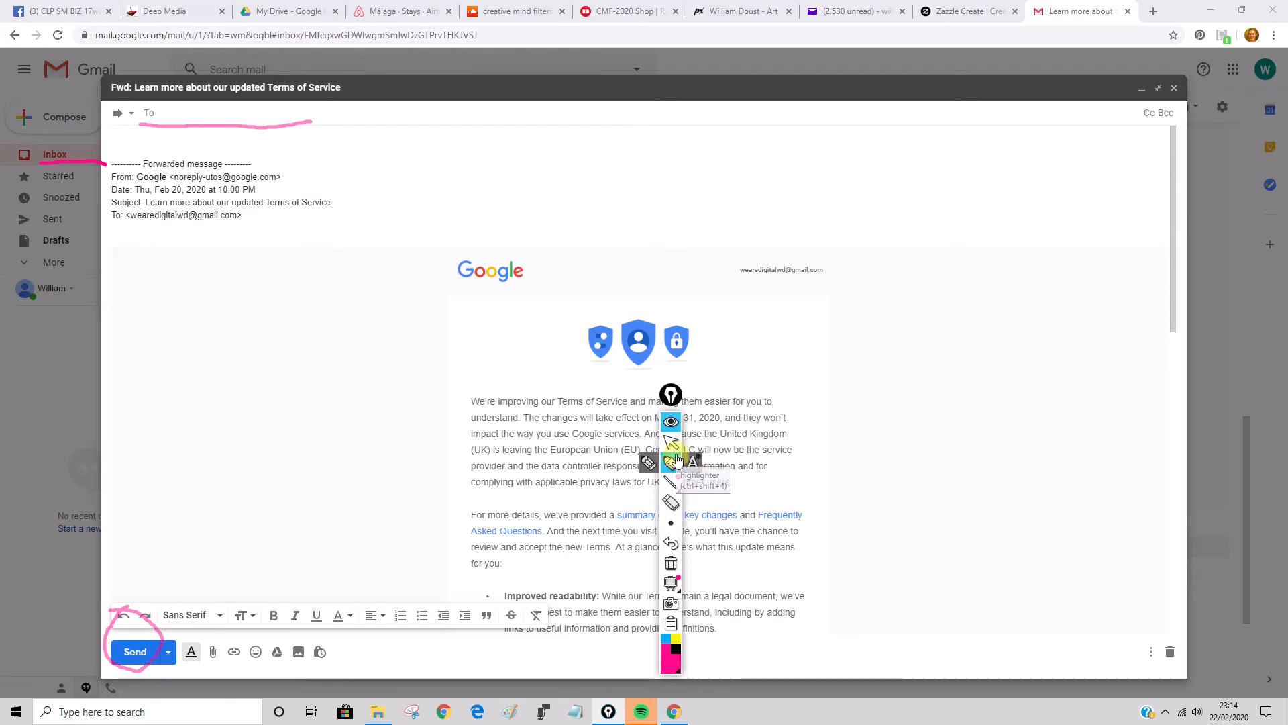
mouse_move(671, 442)
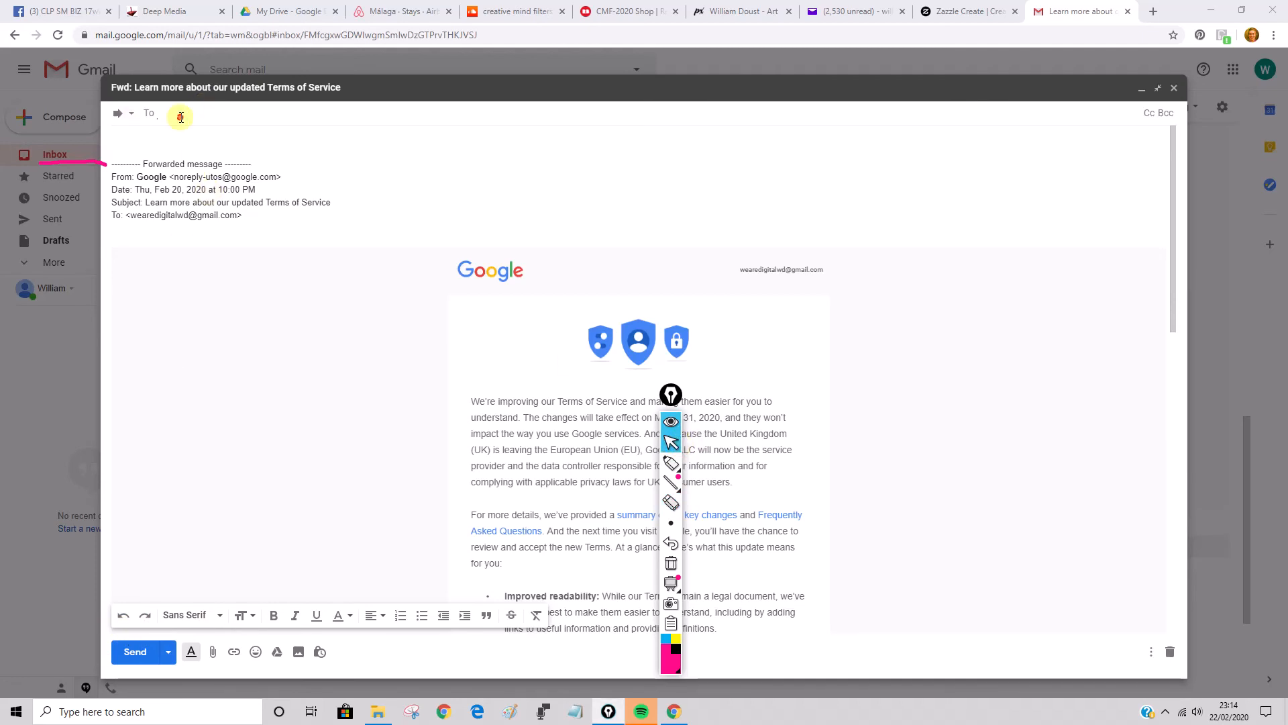
type("clp")
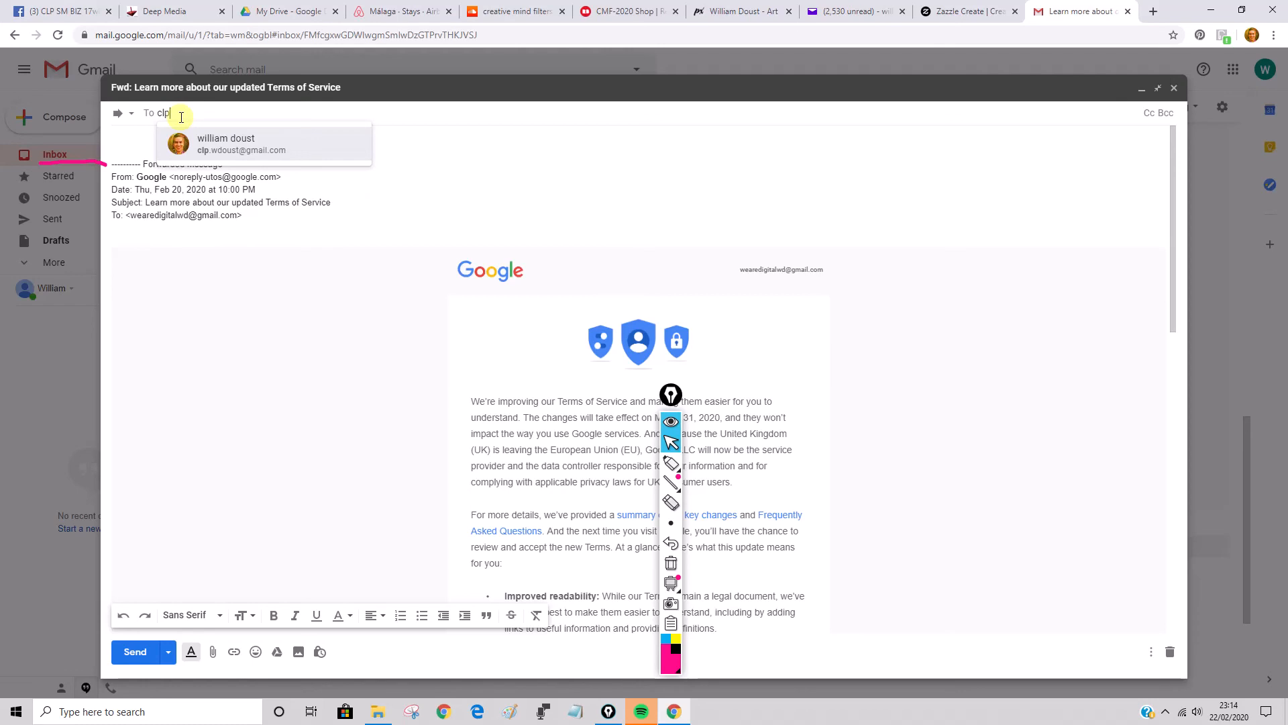
left_click(226, 143)
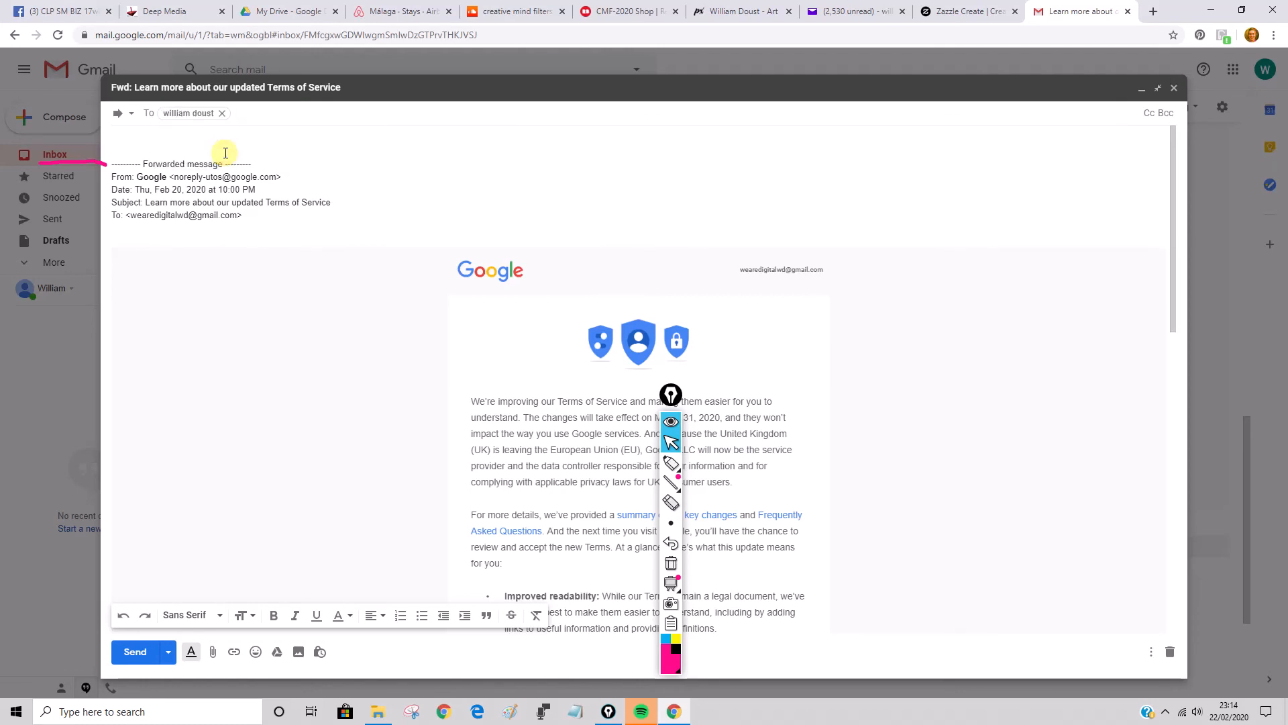
left_click(134, 652)
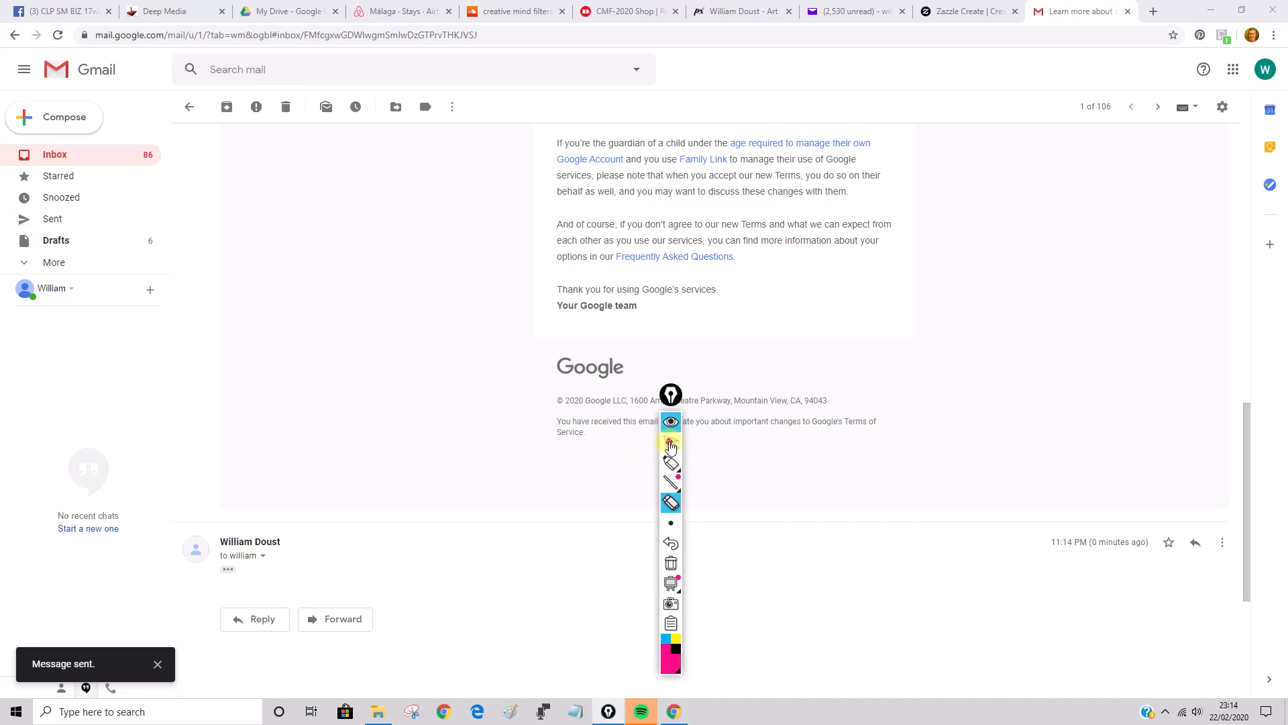
- Show the Sent folder with the forwarded Terms of Service email listed first
left_click(52, 219)
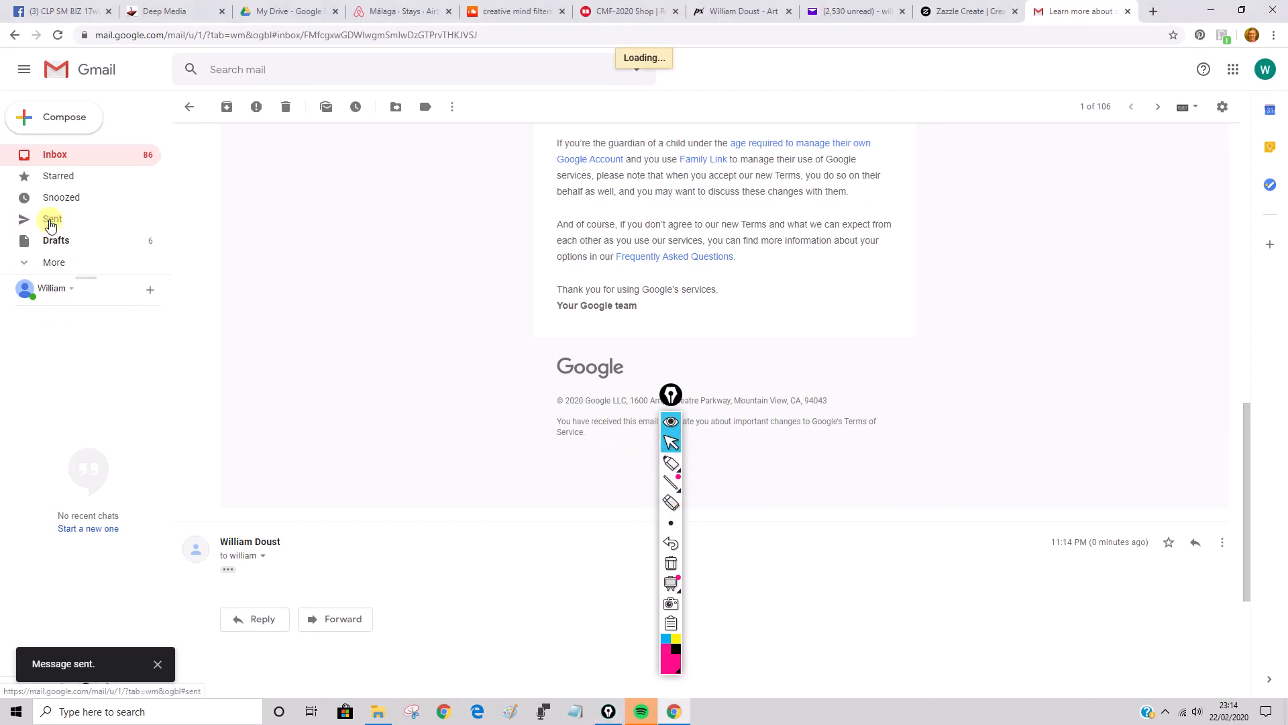
left_click(52, 218)
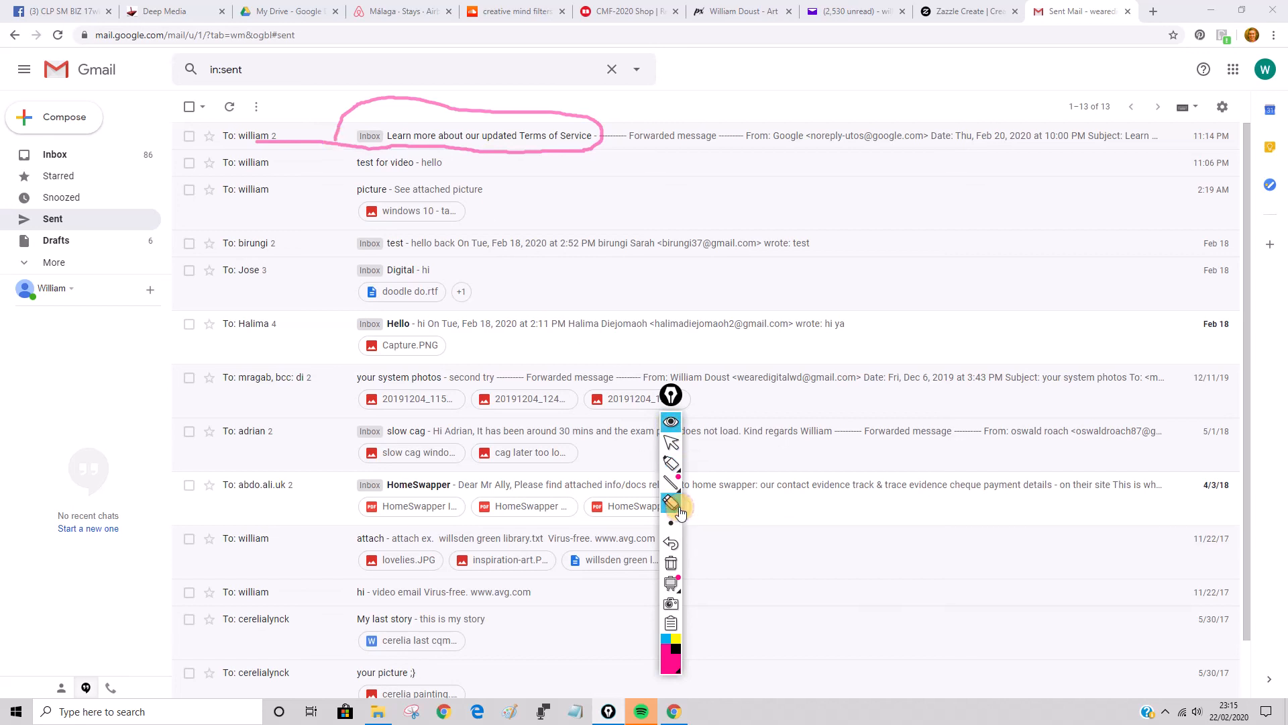
left_click(671, 504)
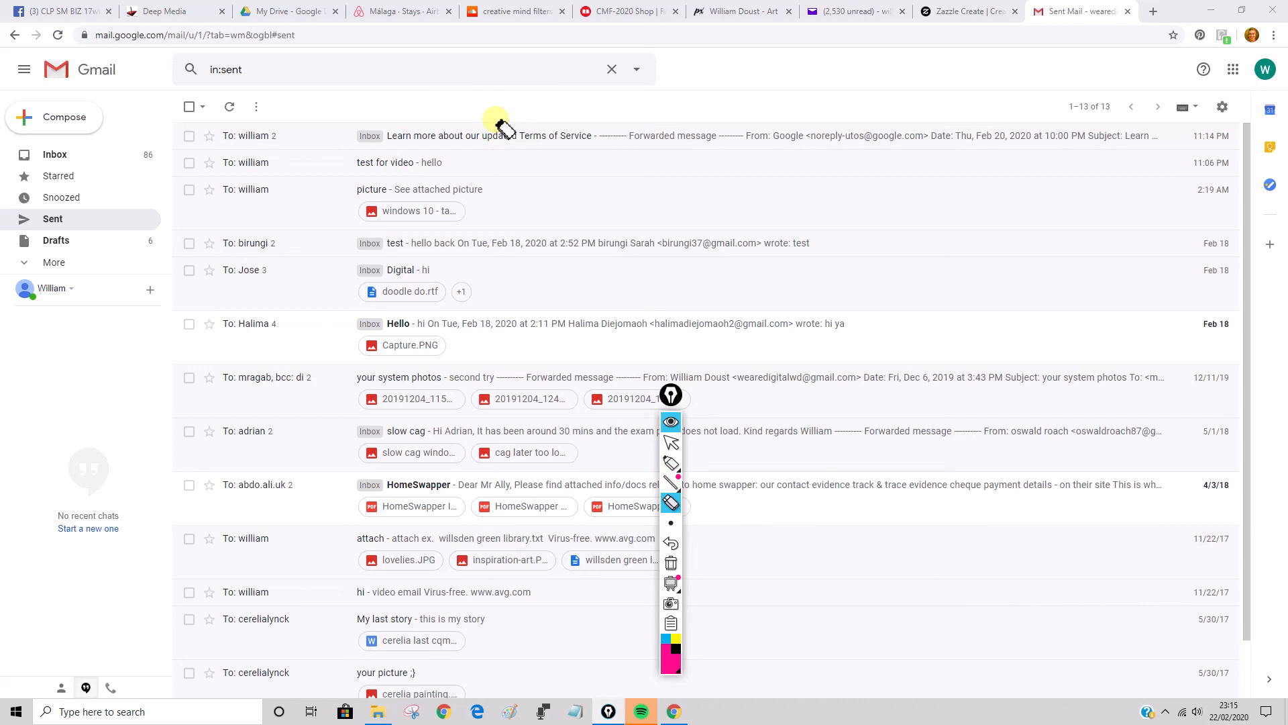